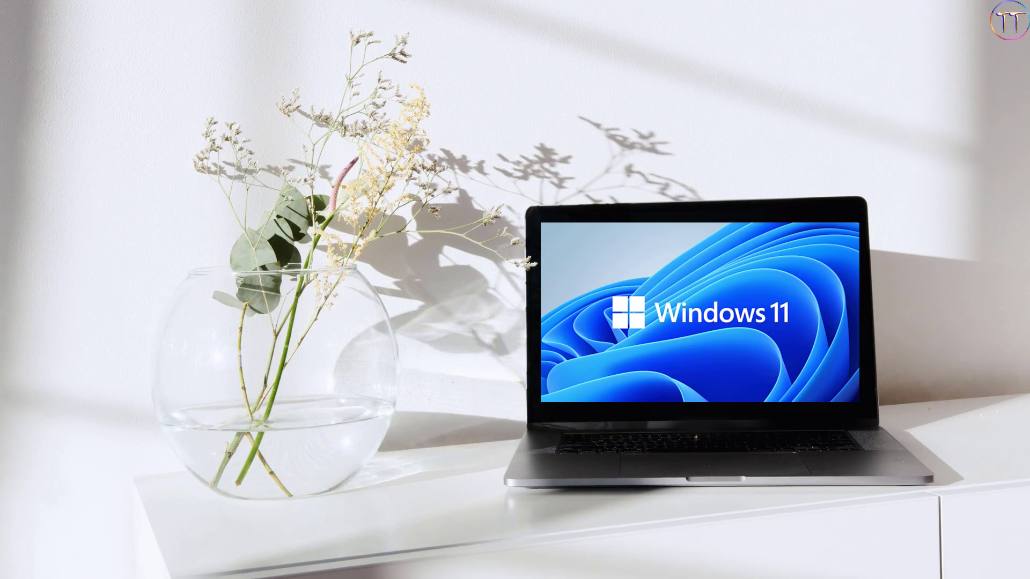
Step: Launch Settings from the Start menu, then close Start, leaving the System page showing
click(299, 562)
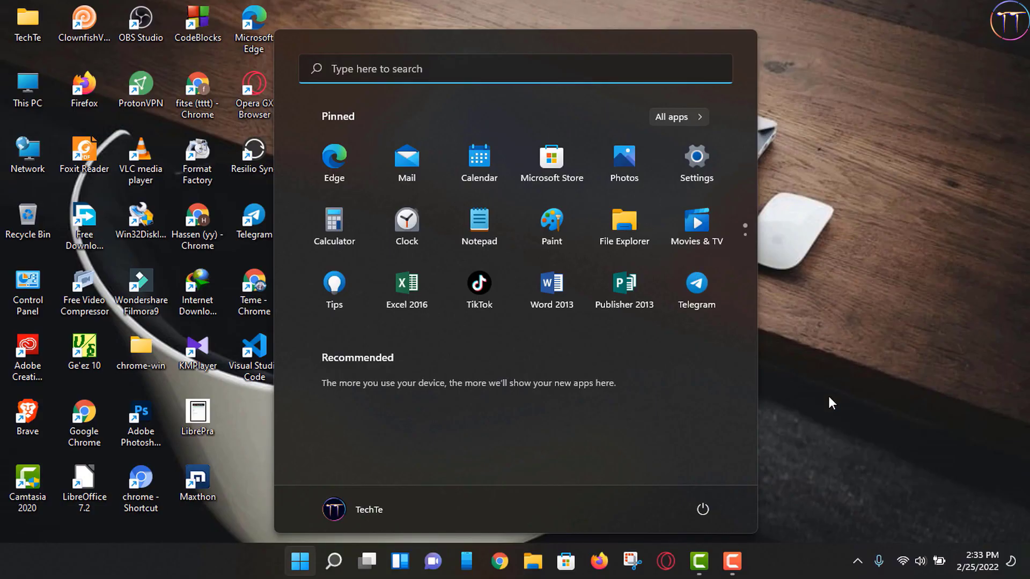
click(695, 157)
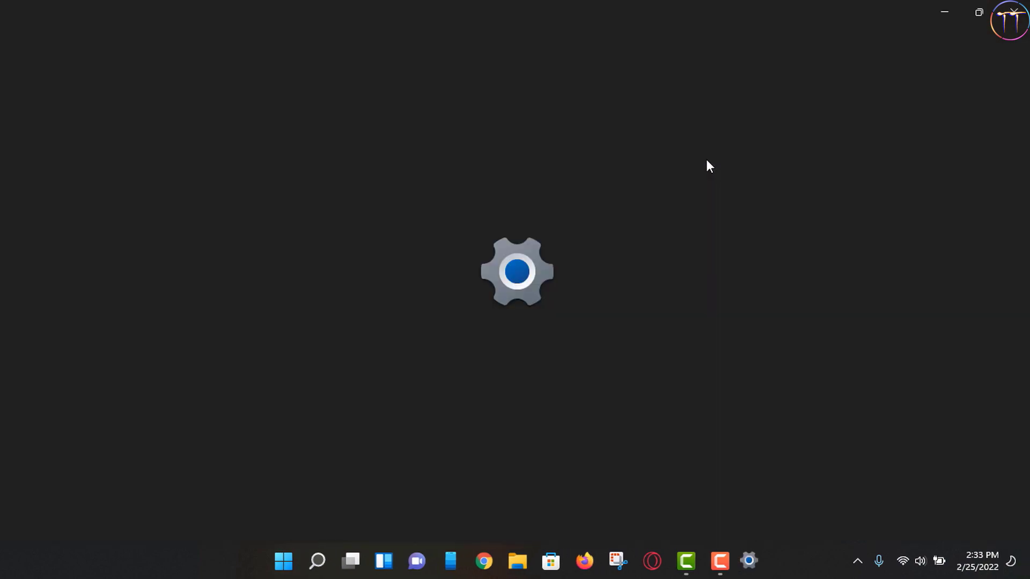
click(748, 561)
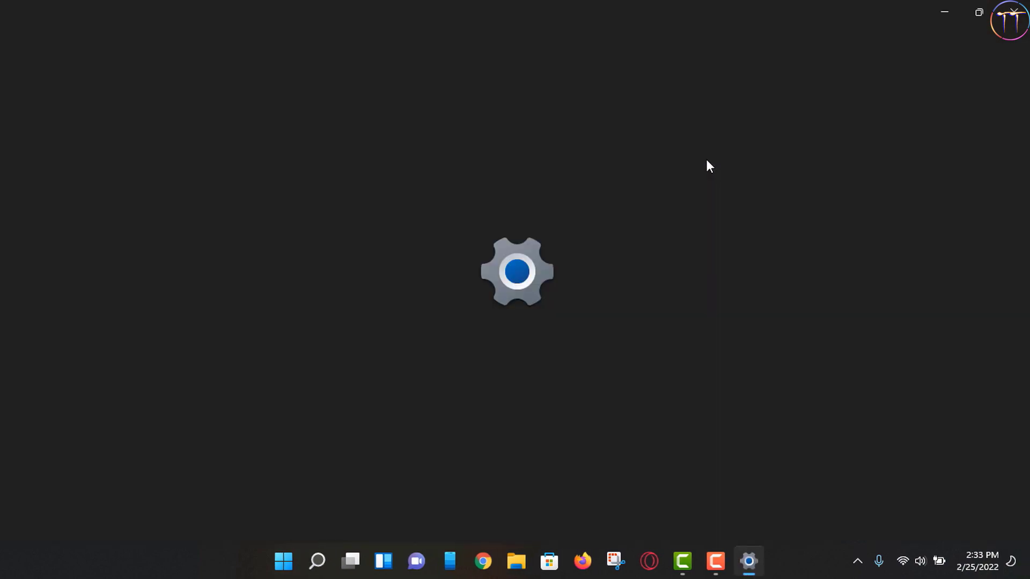
click(283, 562)
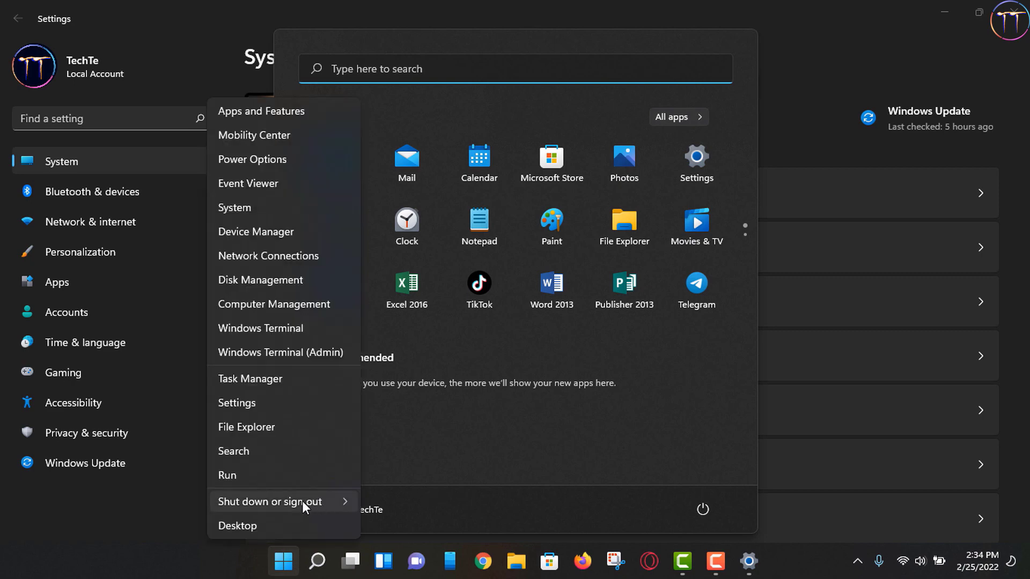
mouse_move(233, 451)
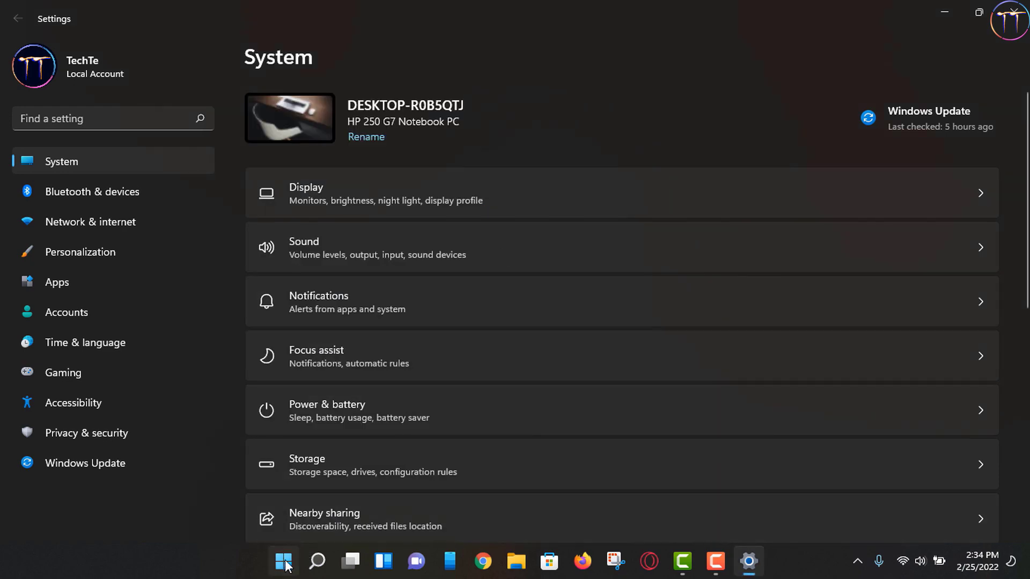
click(284, 560)
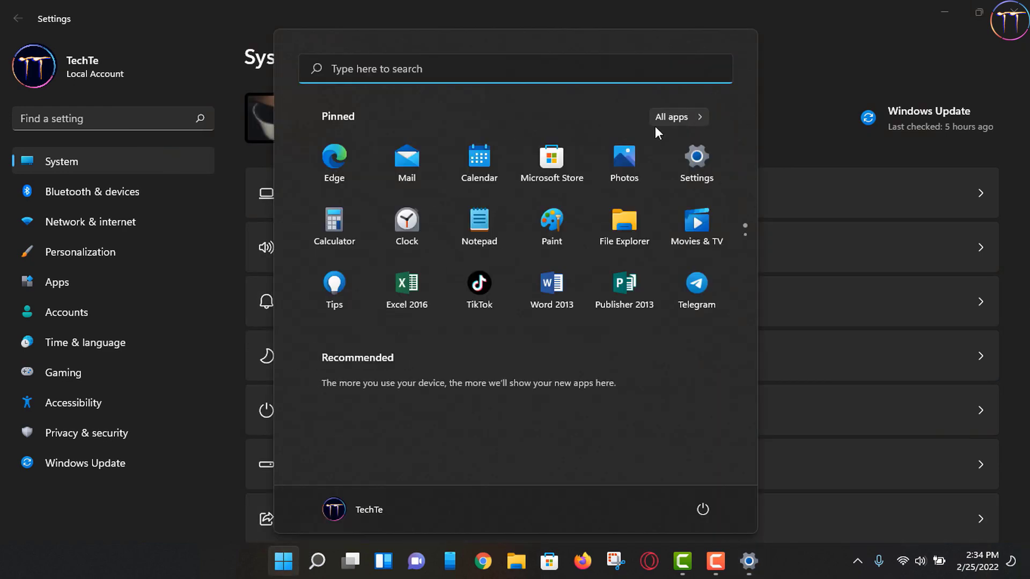
mouse_move(864, 10)
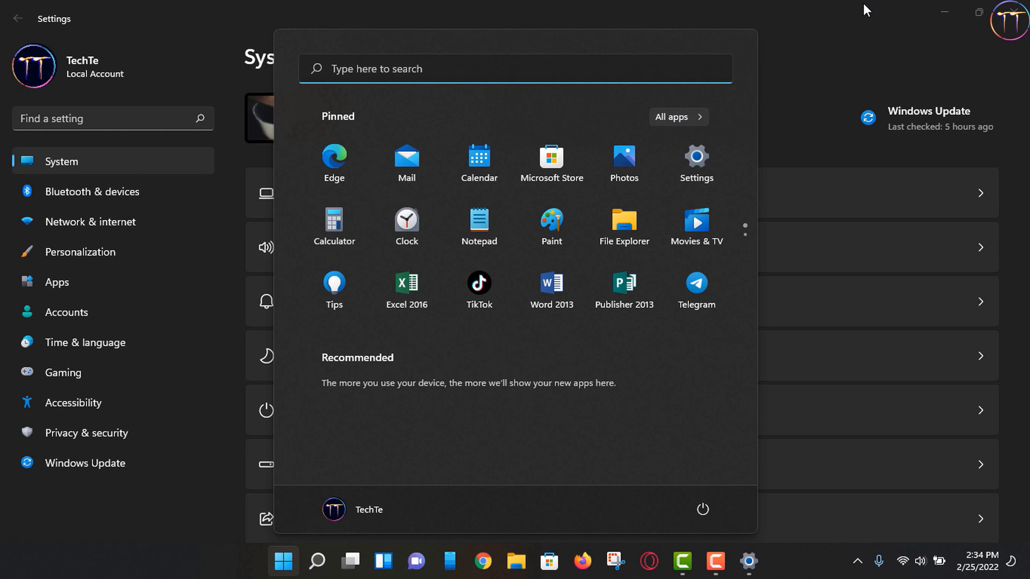
click(283, 562)
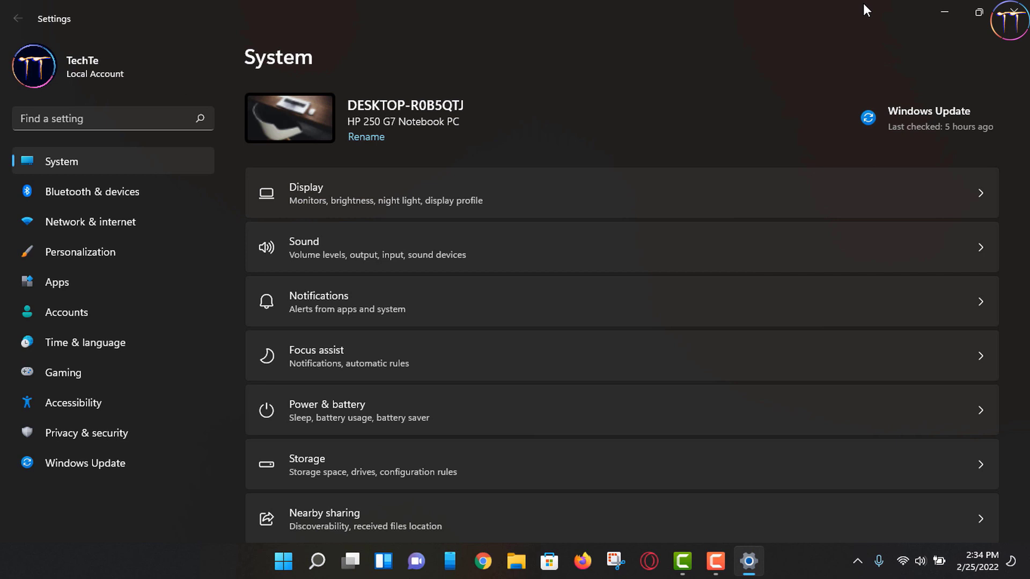
mouse_move(63, 156)
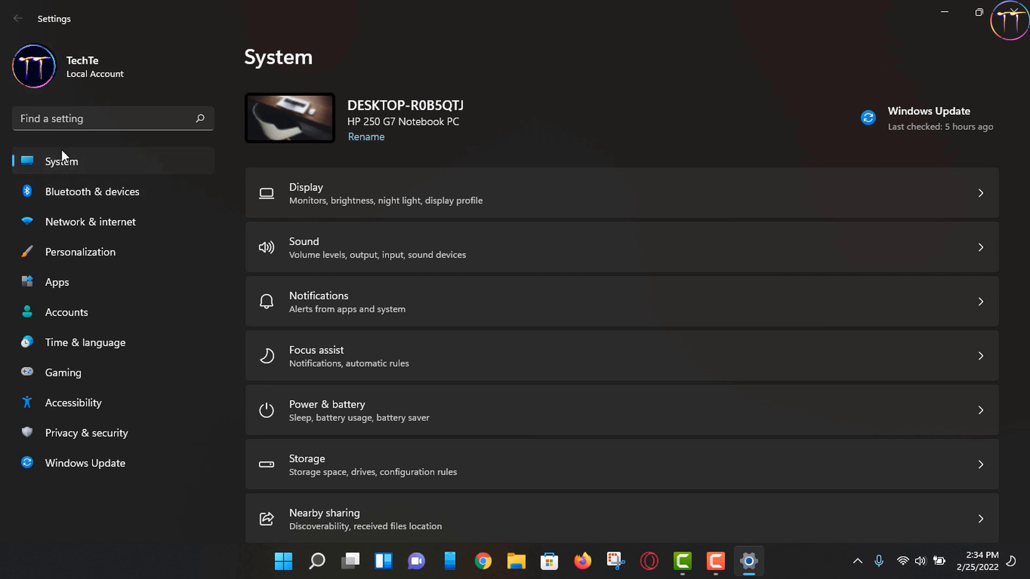
mouse_move(63, 158)
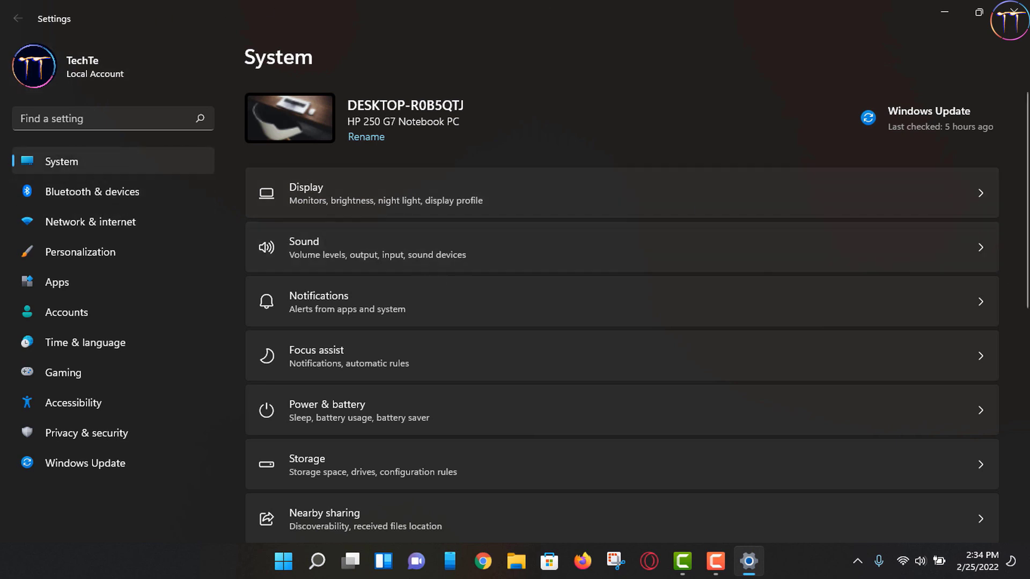
Step: Scroll through the System page list of settings and back
scroll(down, 3)
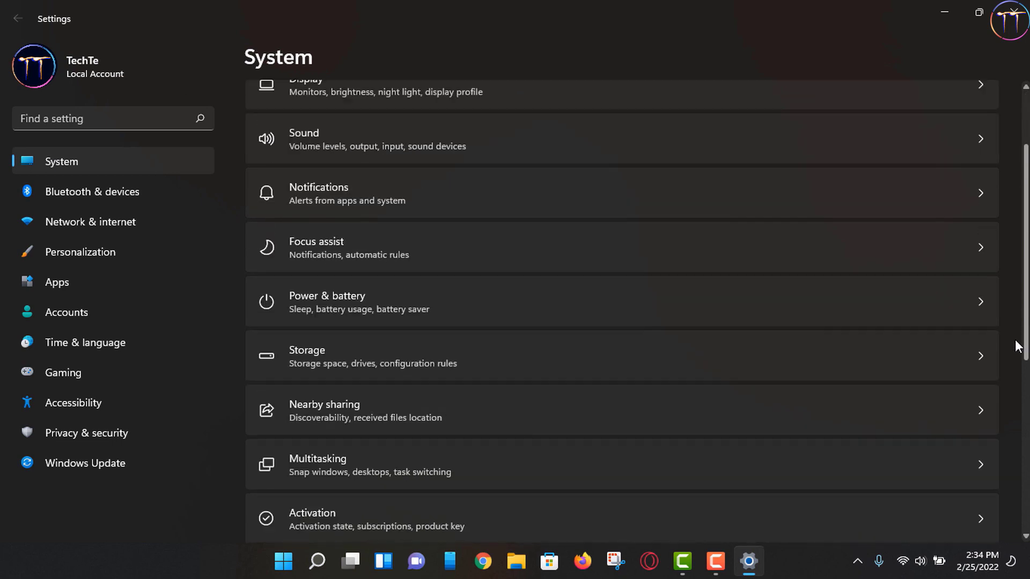
scroll(down, 3)
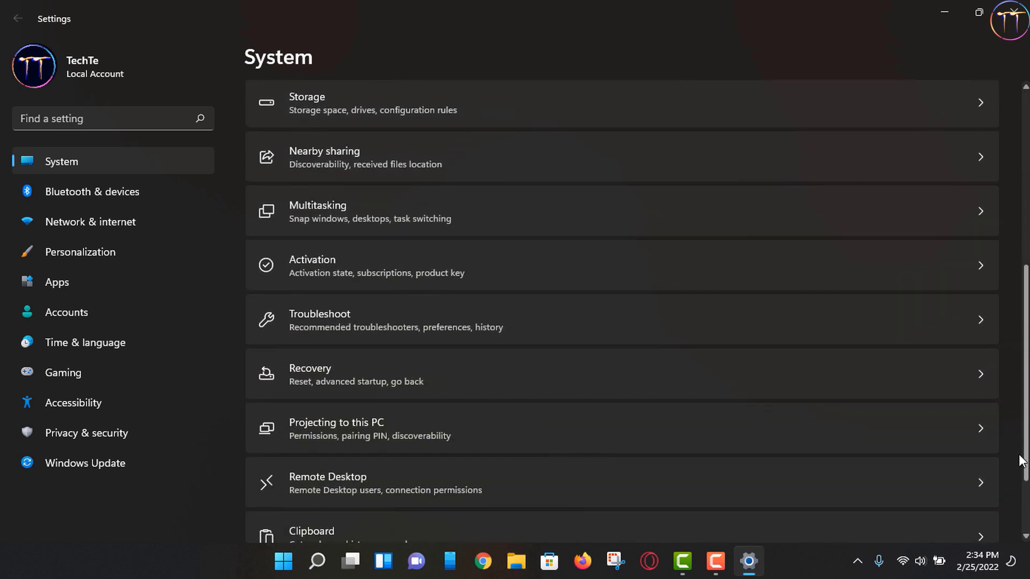
scroll(up, 3)
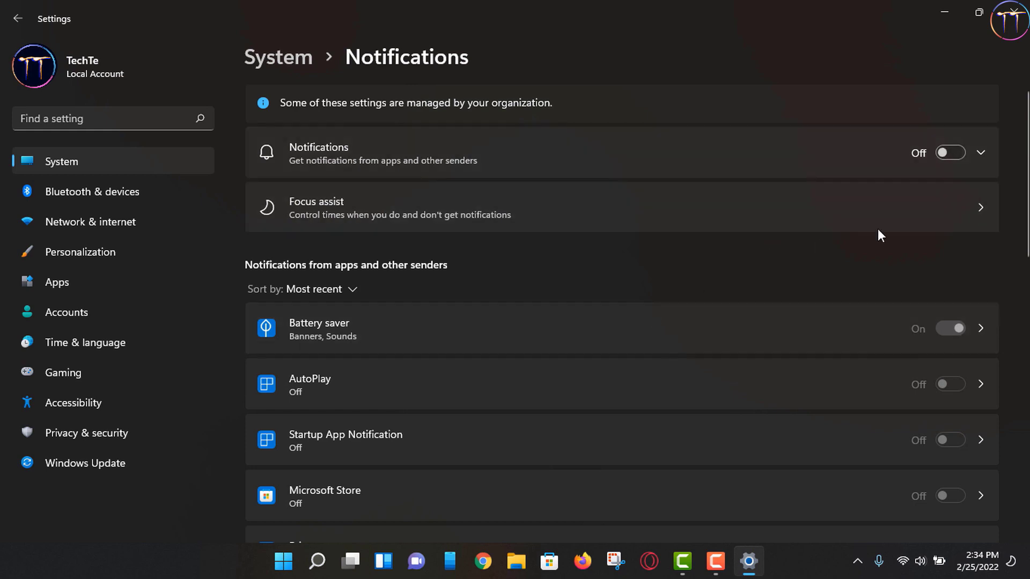
scroll(down, 3)
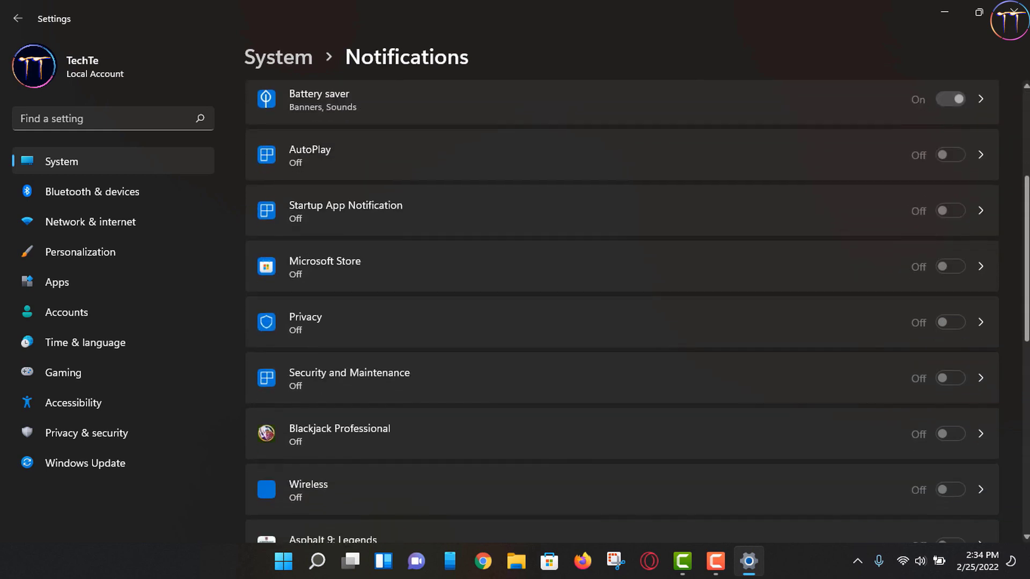
scroll(down, 3)
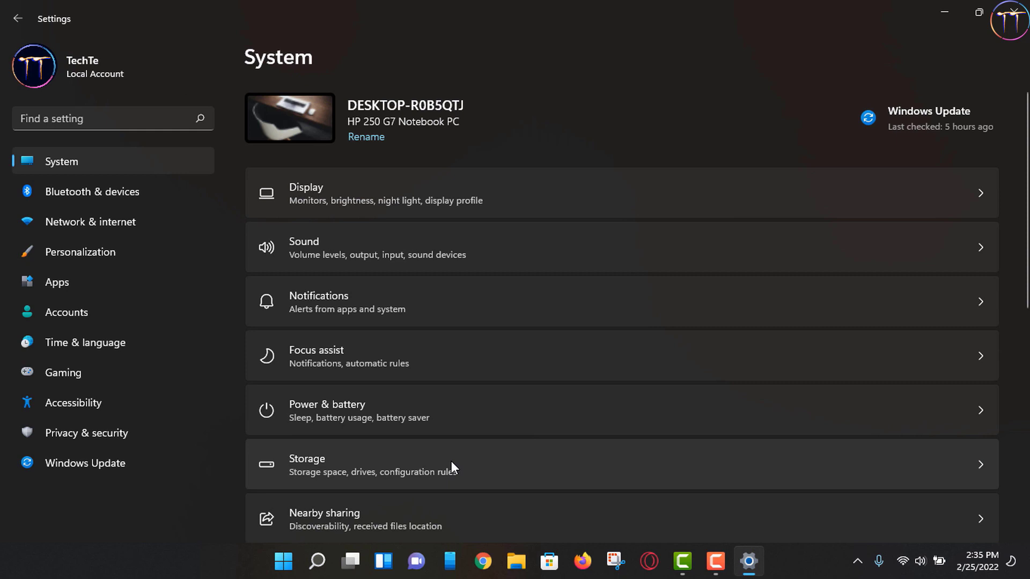
Step: Remove unused apps like Blackjack Professional via Storage cleanup recommendations, freeing 195 MB
click(459, 464)
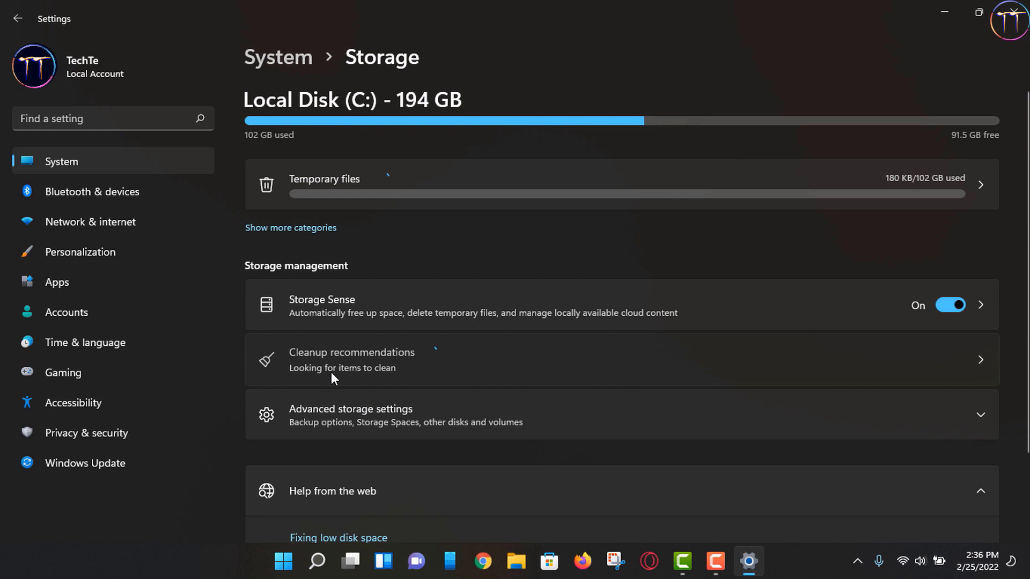
click(351, 359)
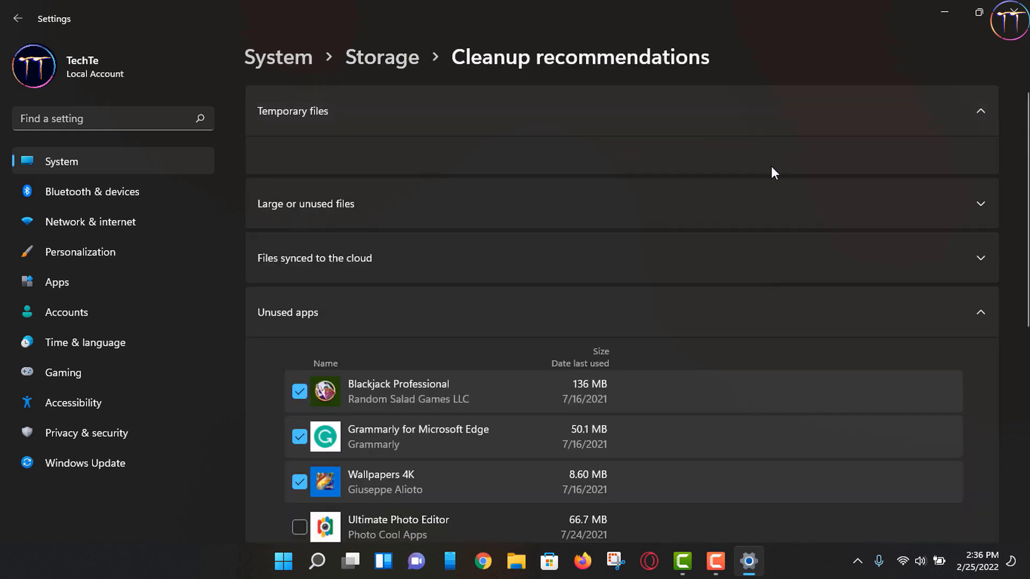
scroll(down, 3)
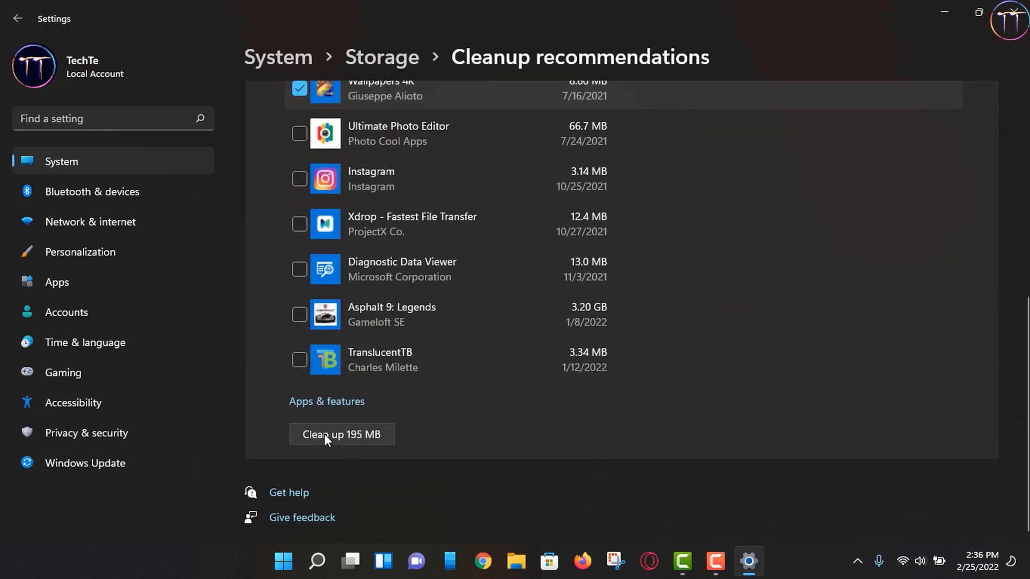
click(341, 434)
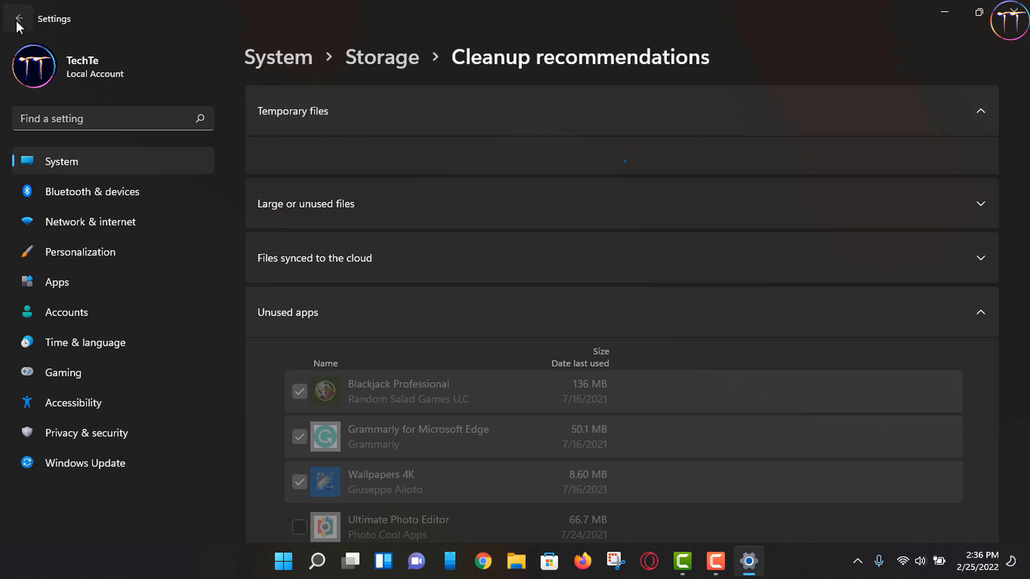
click(17, 18)
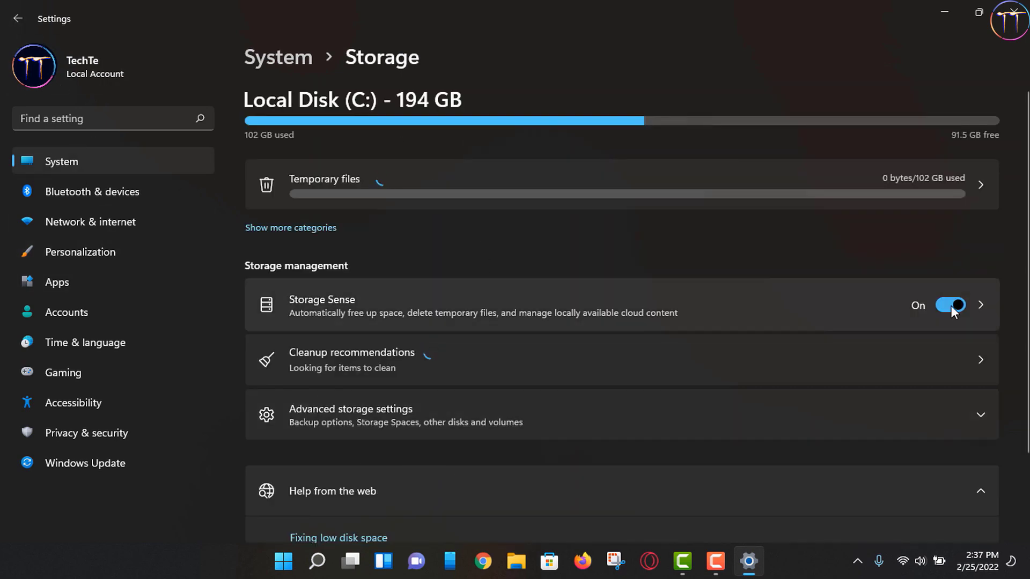
click(949, 305)
text(a)
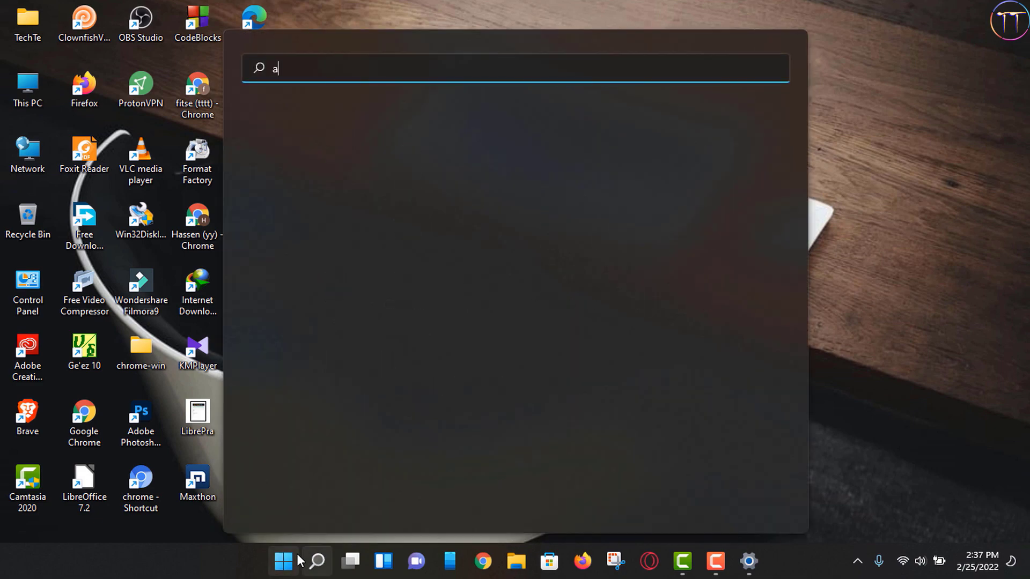
Step: Search 'dv' and open View advanced system settings in System Properties
text(dva)
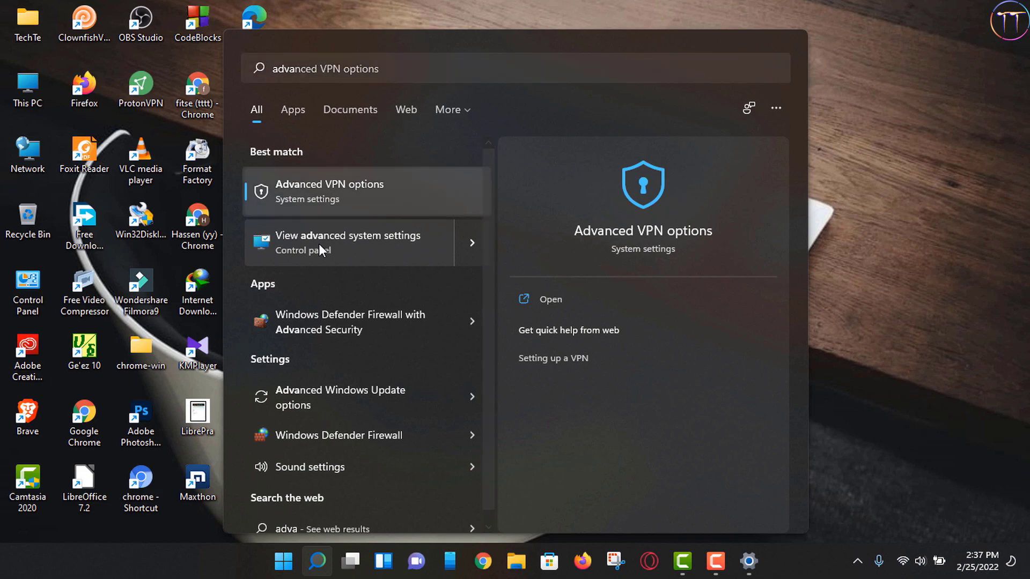
click(346, 242)
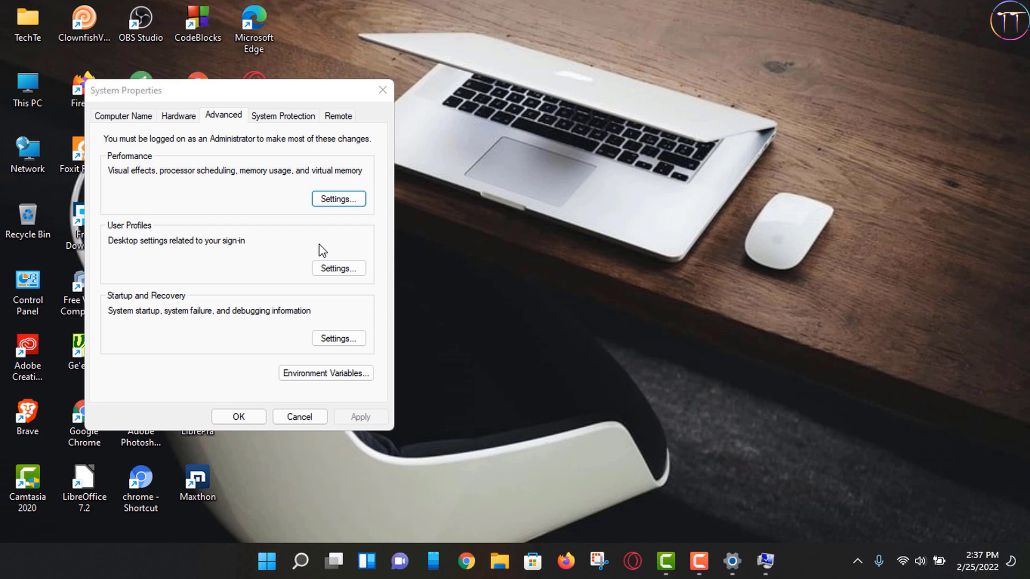
mouse_move(181, 178)
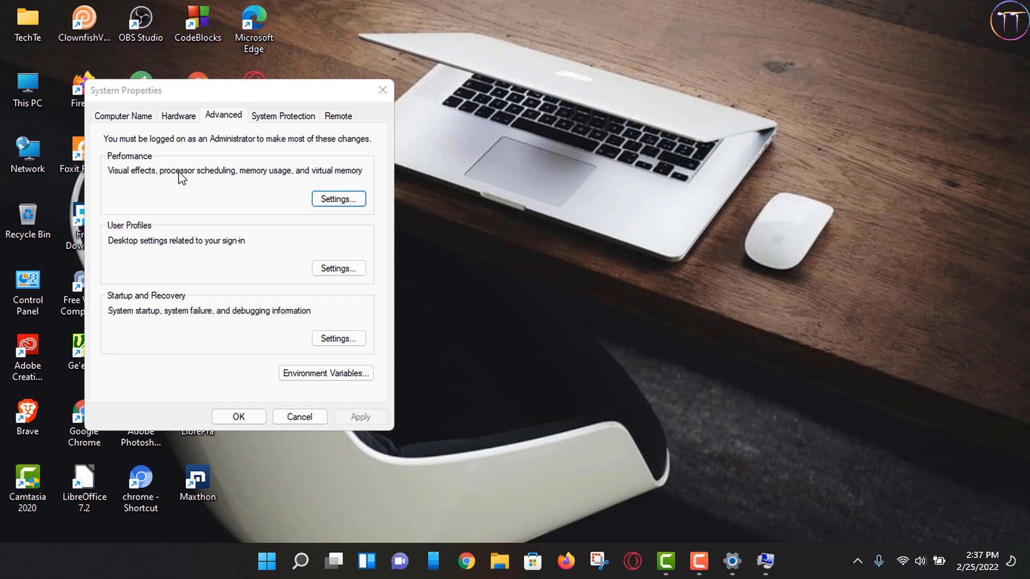
Step: Set visual effects to best performance, keeping thumbnails and smooth screen font edges, and confirm
click(339, 199)
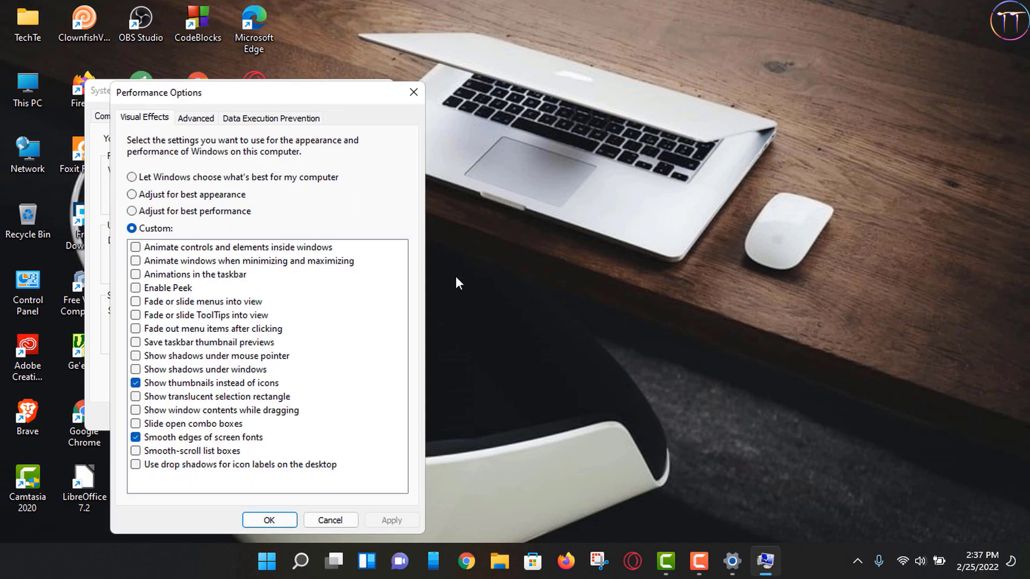
mouse_move(152, 194)
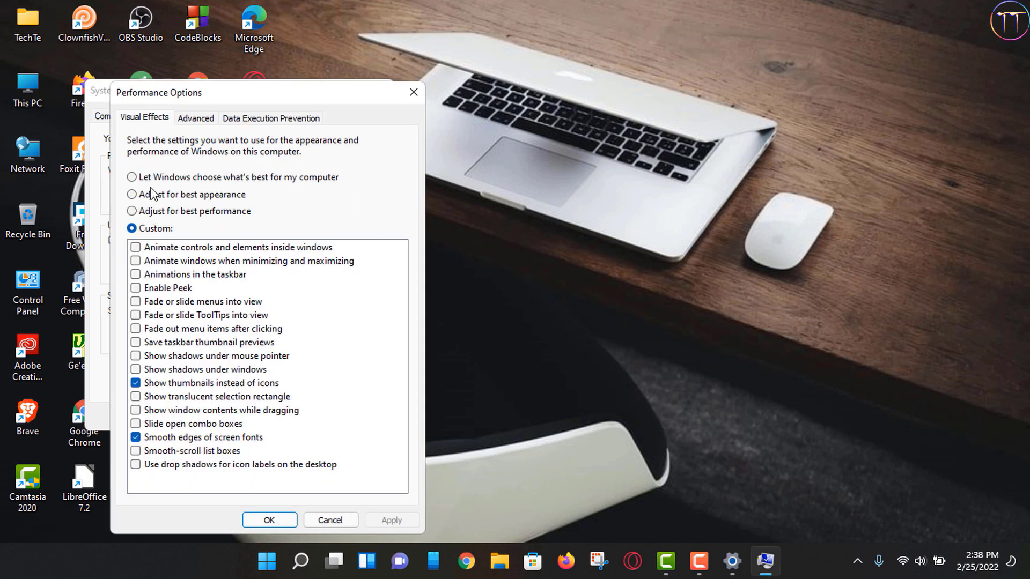
click(132, 194)
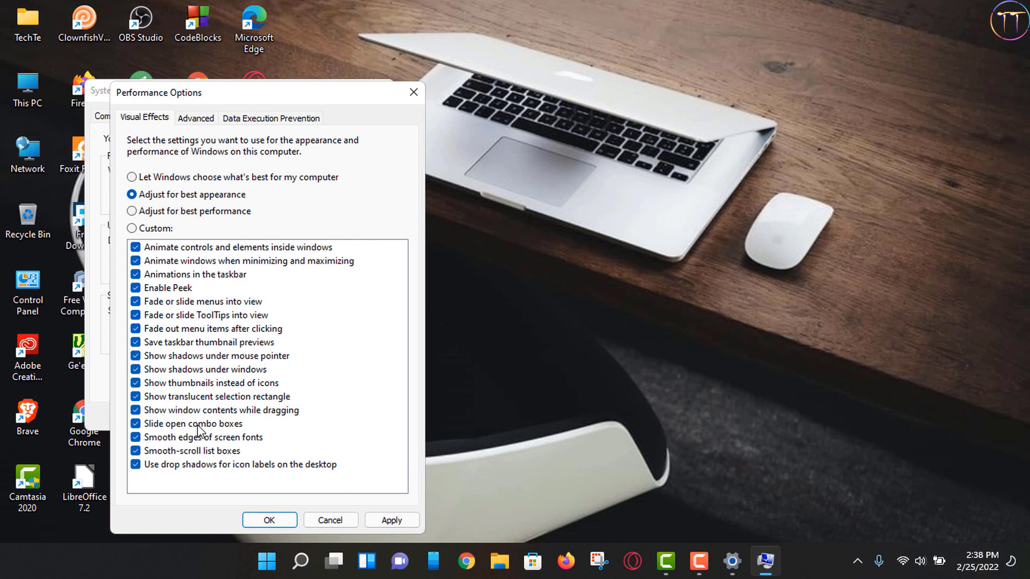
click(135, 211)
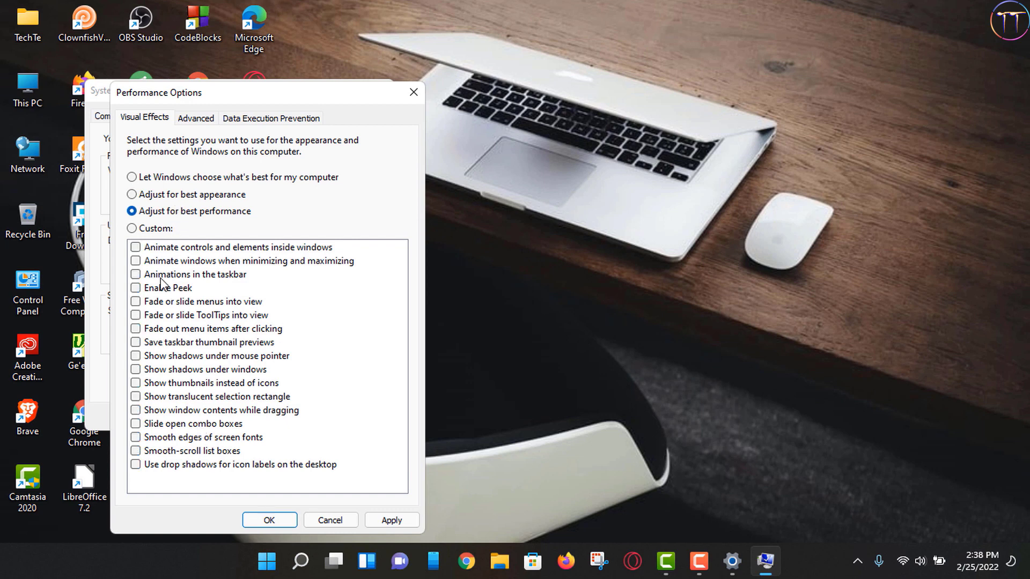
mouse_move(237, 456)
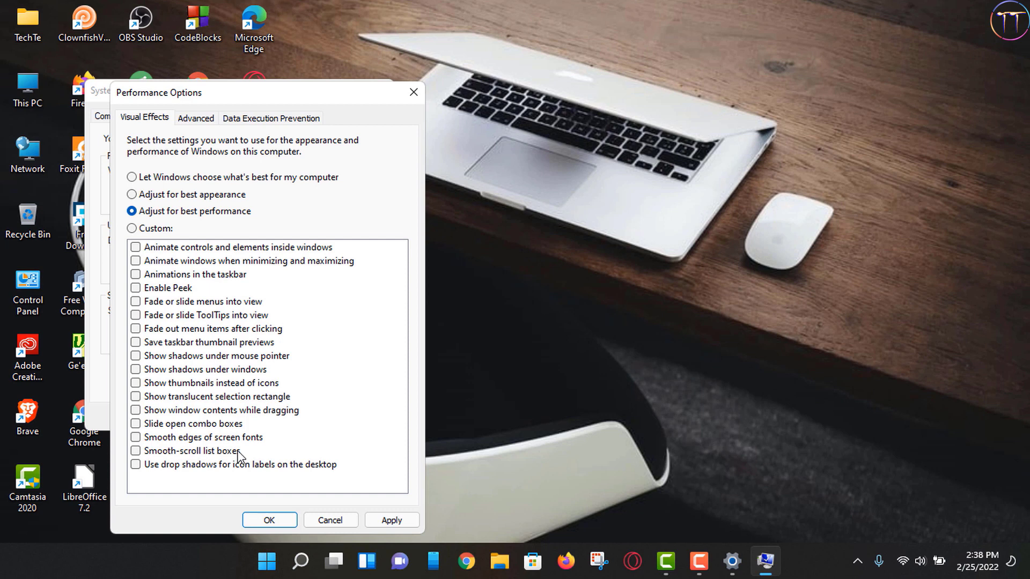
click(136, 437)
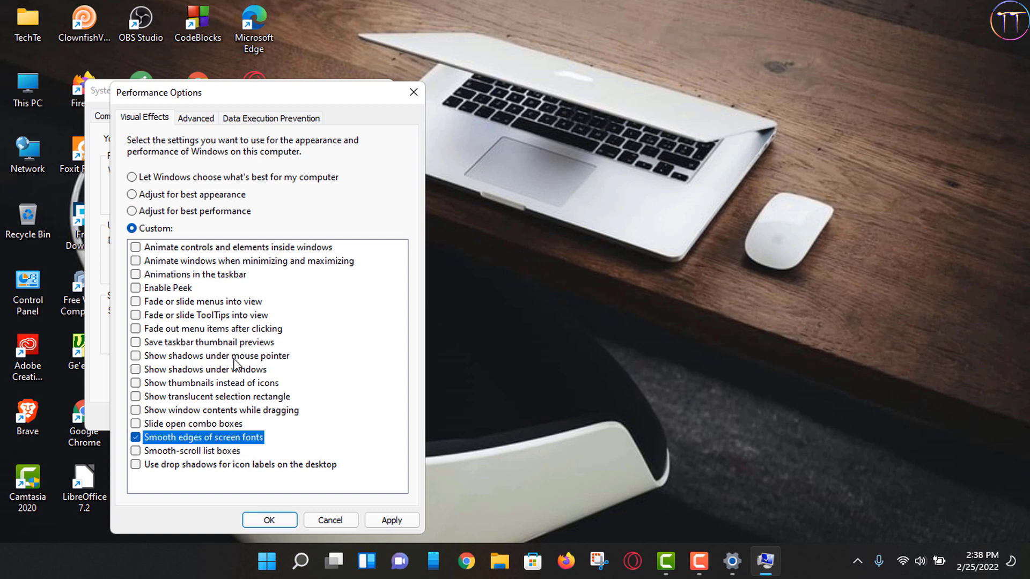
mouse_move(138, 386)
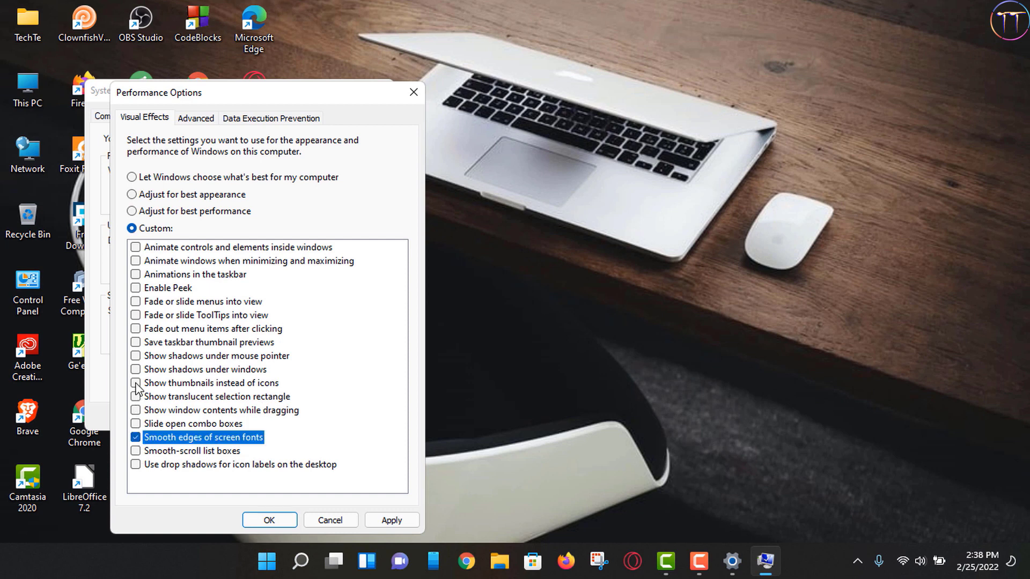
click(135, 383)
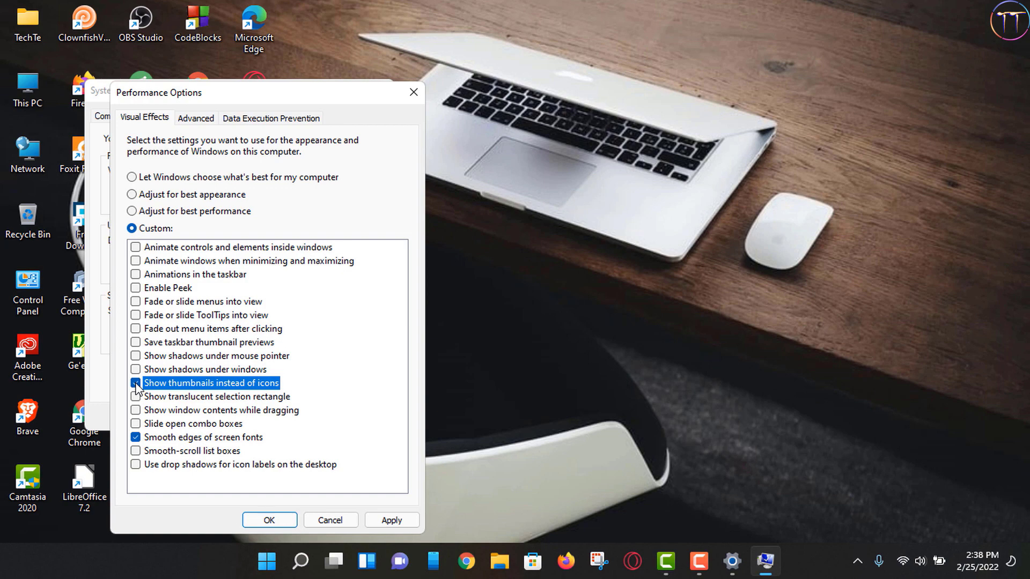
click(135, 383)
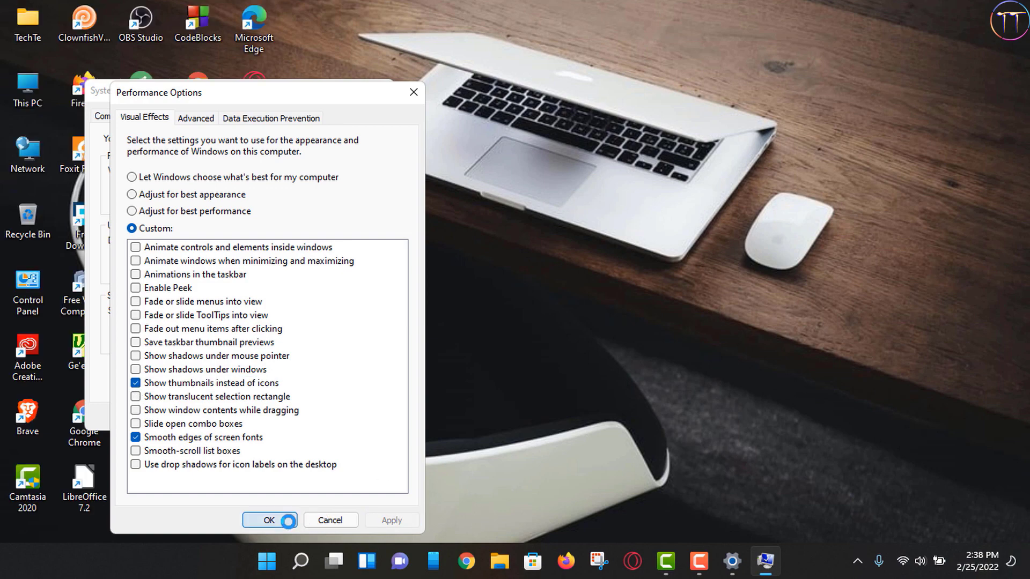
click(269, 519)
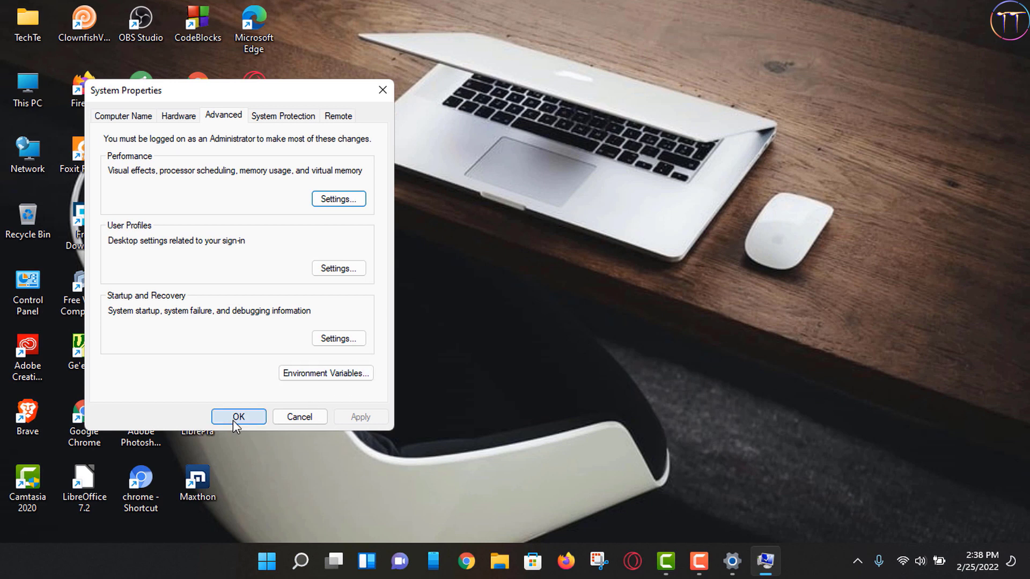
click(237, 416)
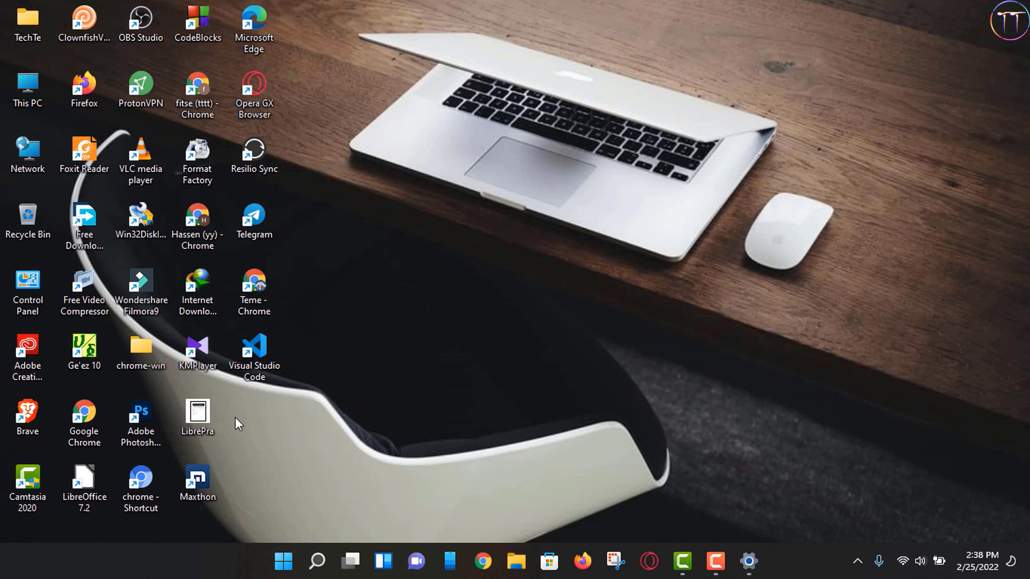
mouse_move(245, 511)
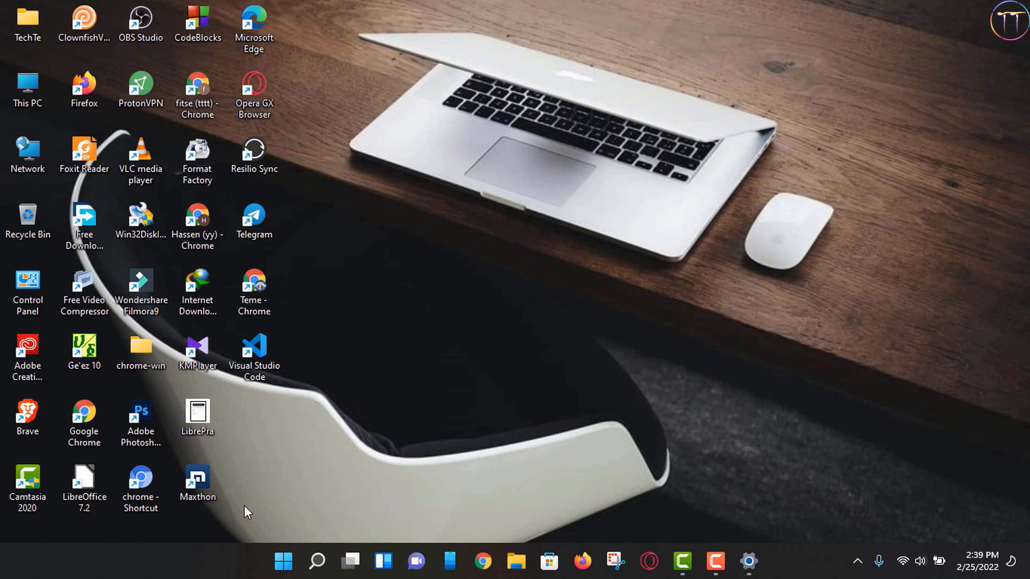
mouse_move(285, 516)
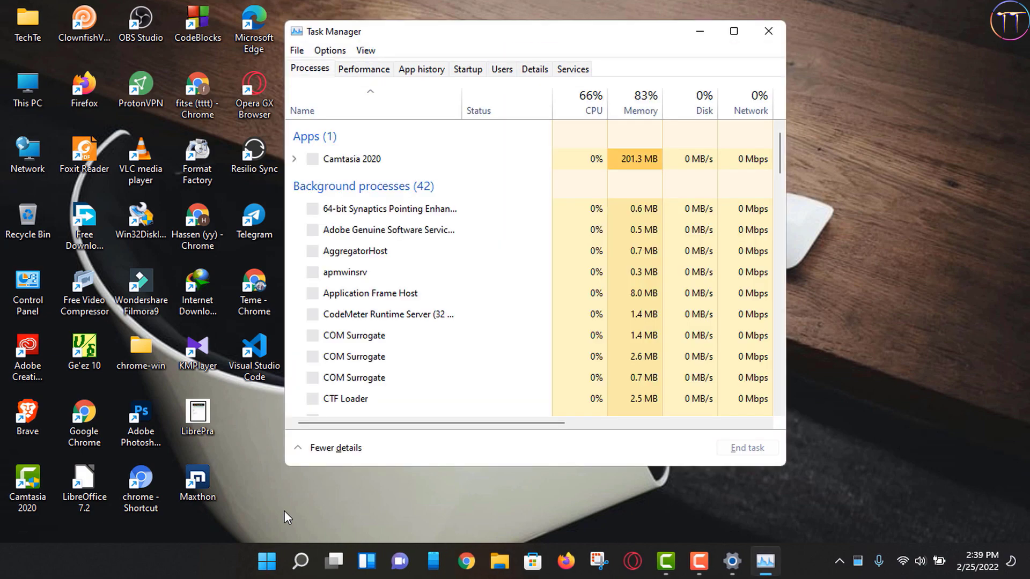
mouse_move(338, 325)
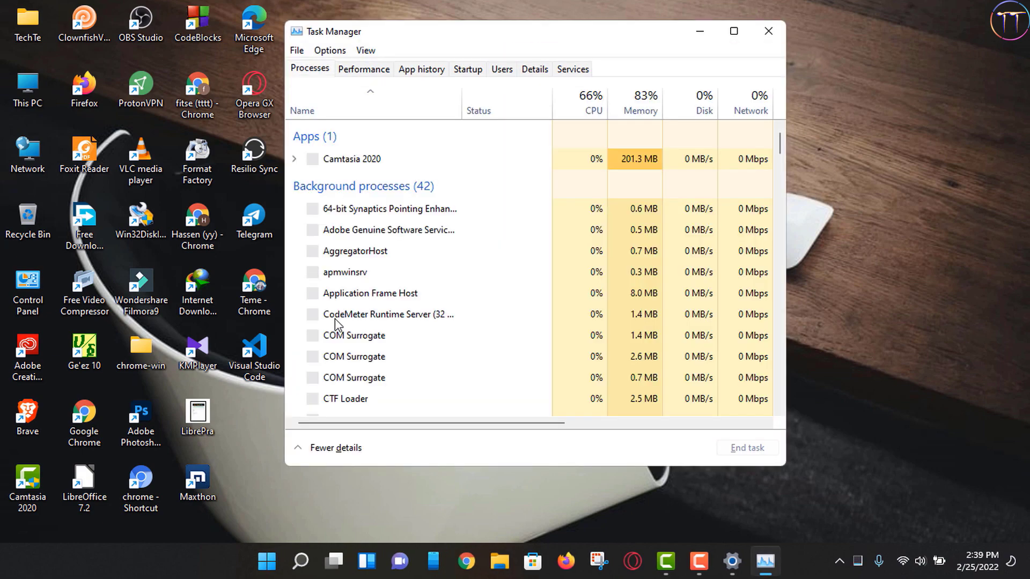
Step: Maximize Task Manager to show its full Processes list
click(733, 31)
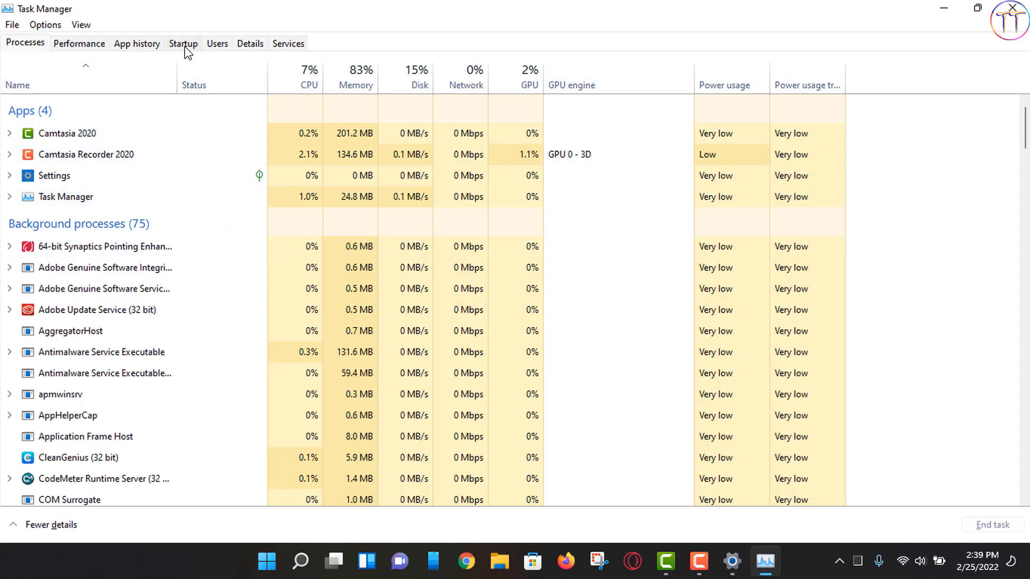
Step: In the Startup list, disable Adobe Creative Cloud after briefly re-enabling it
click(182, 44)
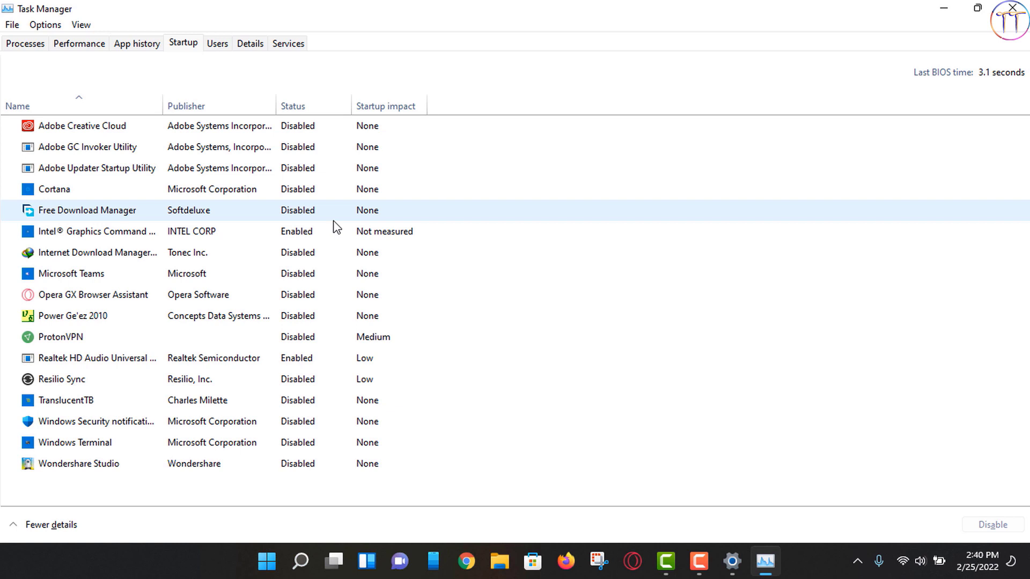
click(55, 190)
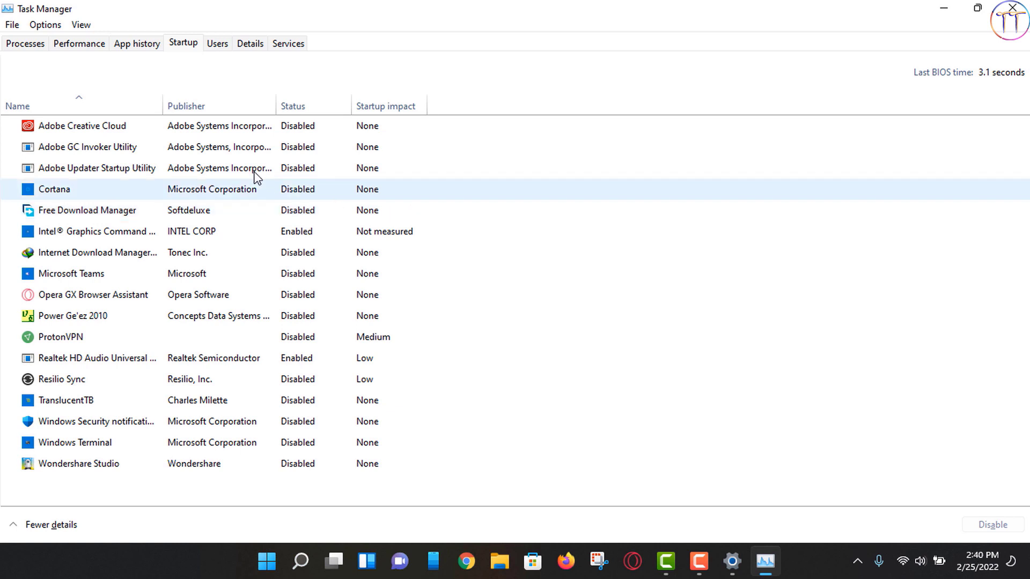
click(82, 125)
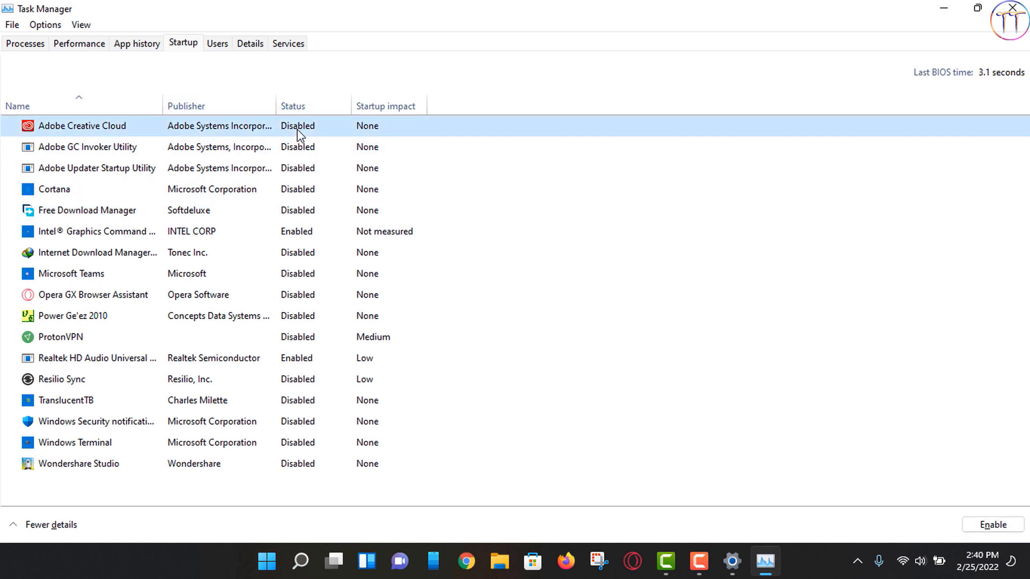
mouse_move(348, 146)
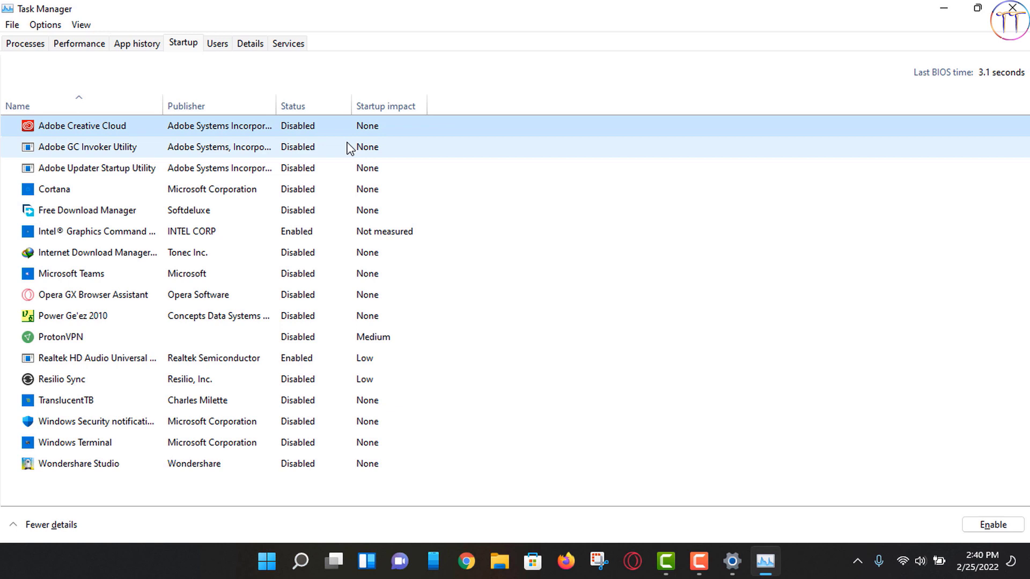
click(992, 524)
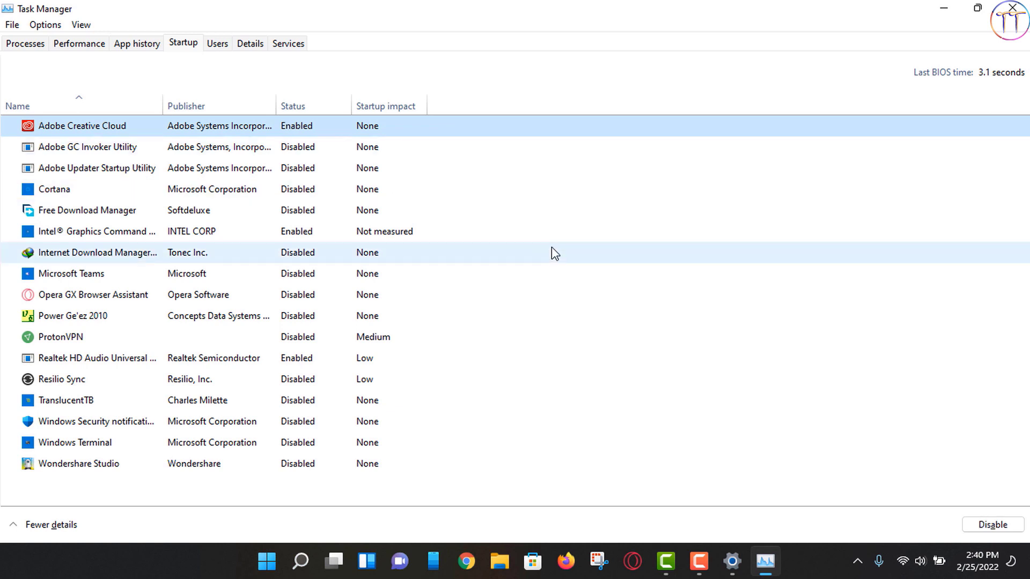
right_click(81, 126)
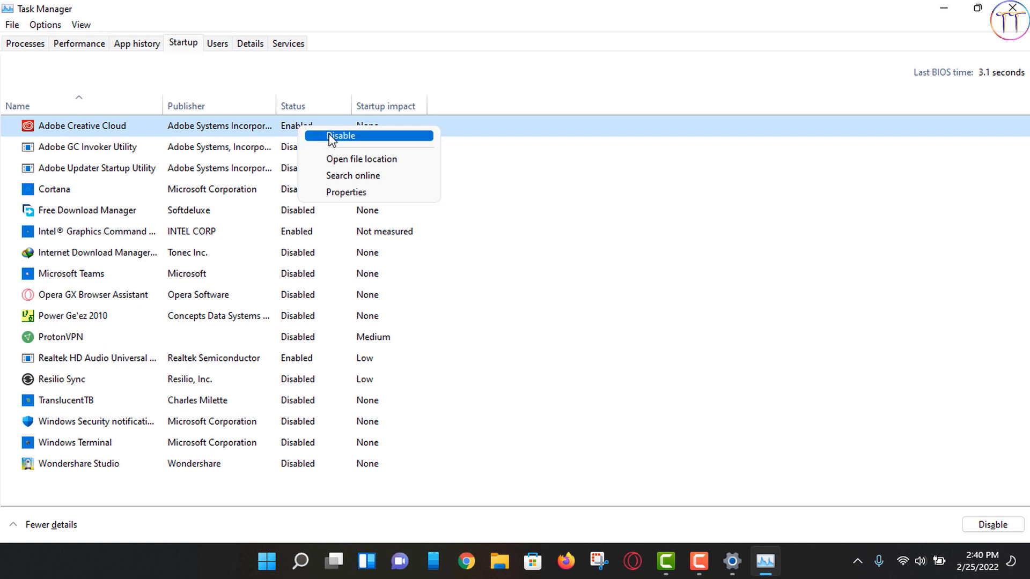
click(340, 136)
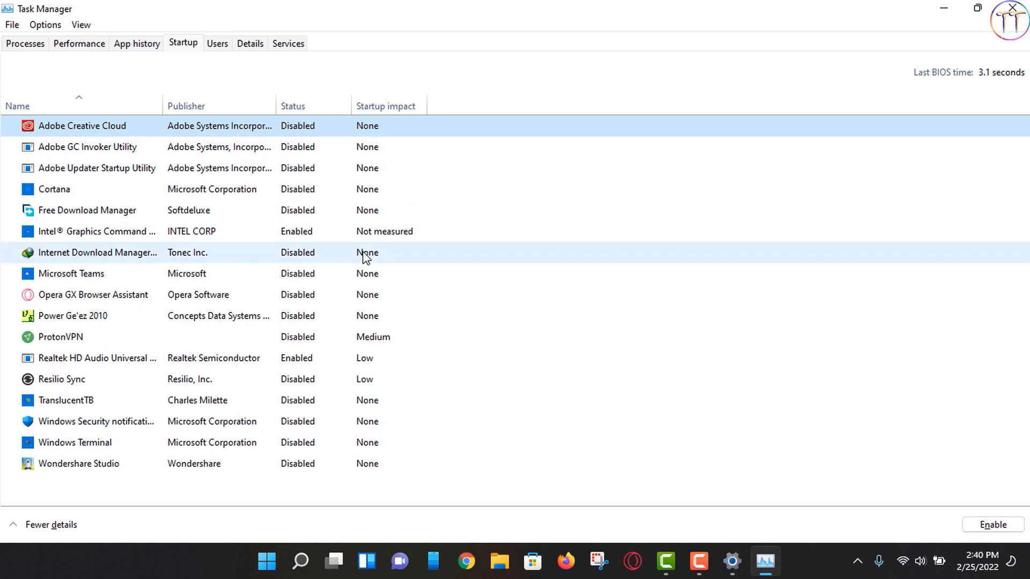